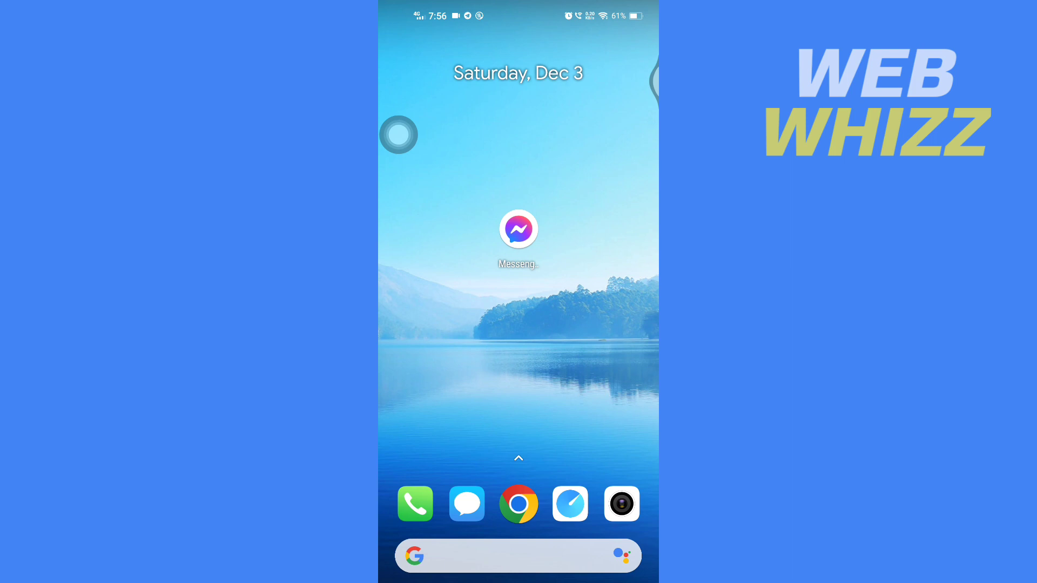
click(517, 229)
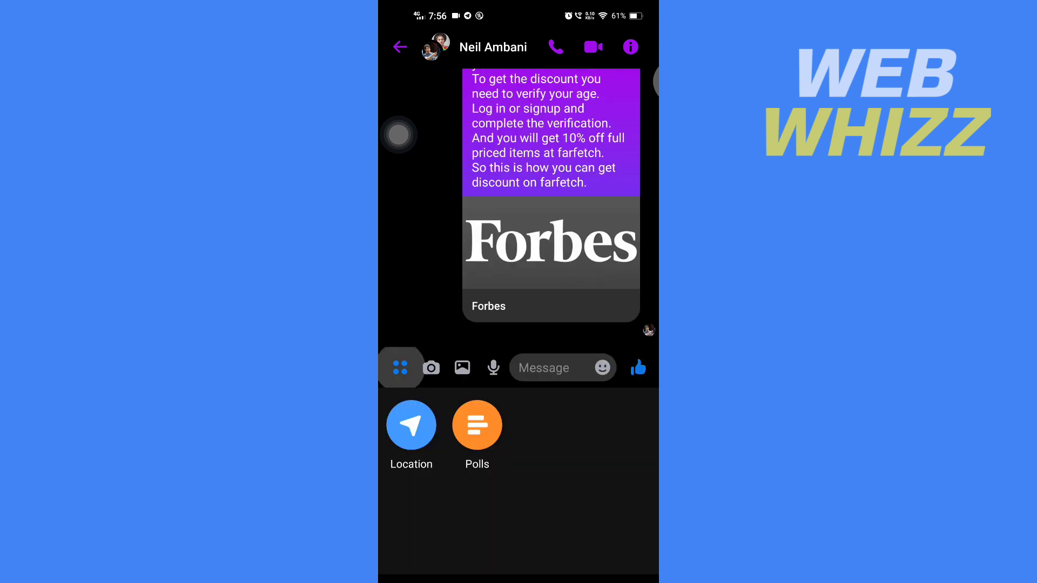
Post a poll with question 'Test' and options '1' and '2' to the group
click(477, 425)
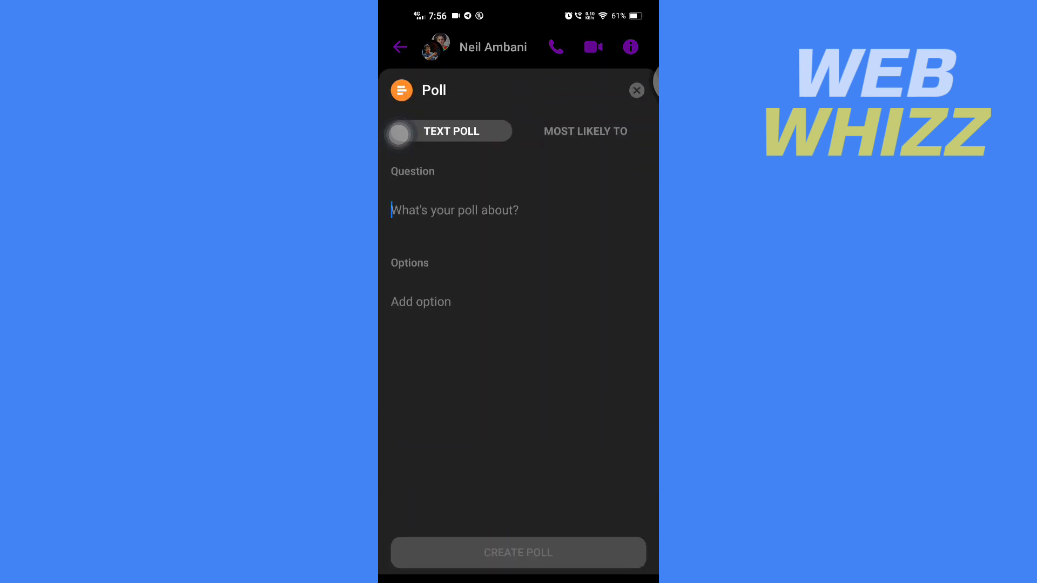
text(Test)
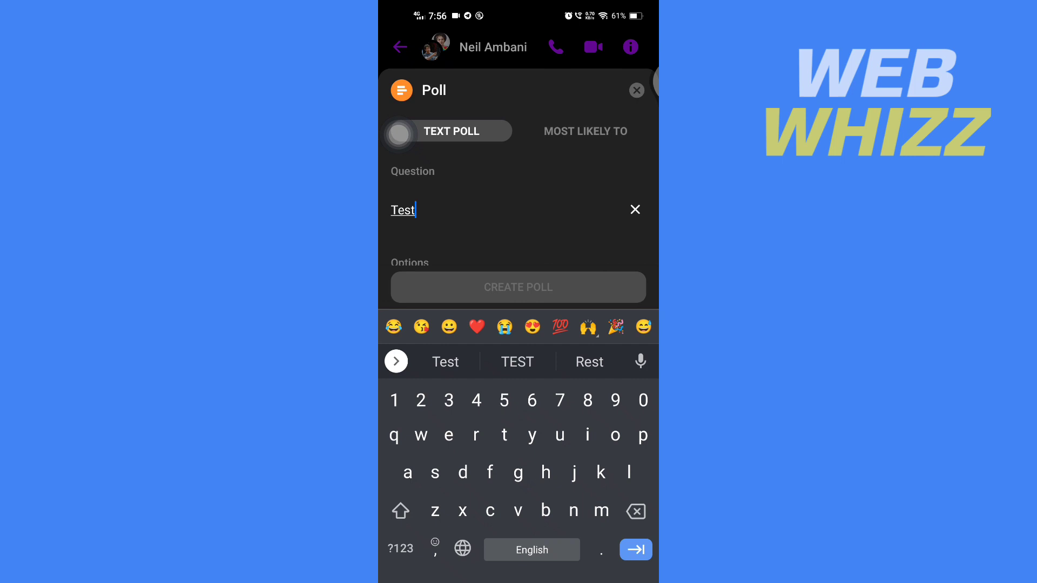
text(1)
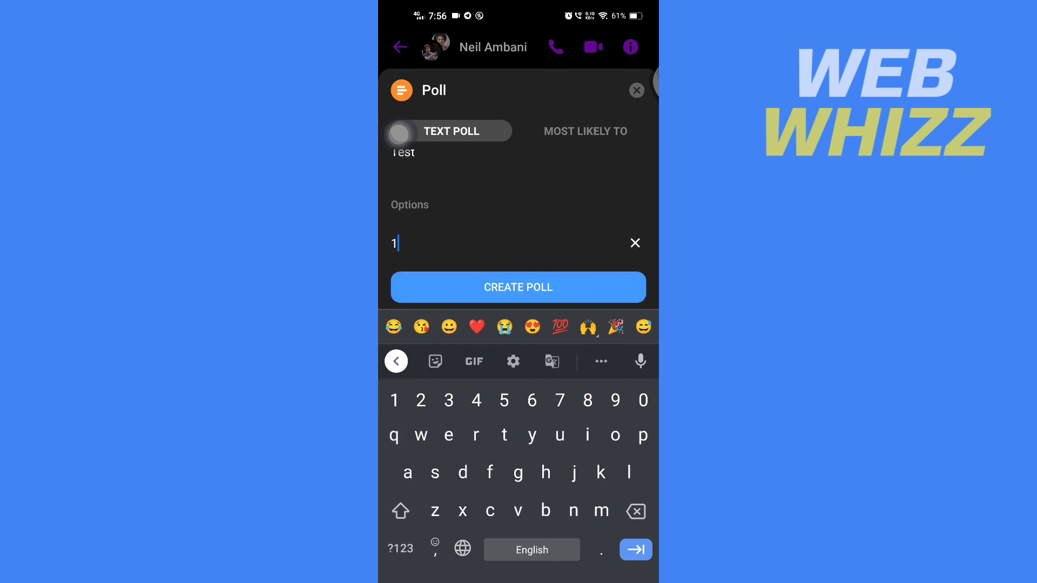
text(2)
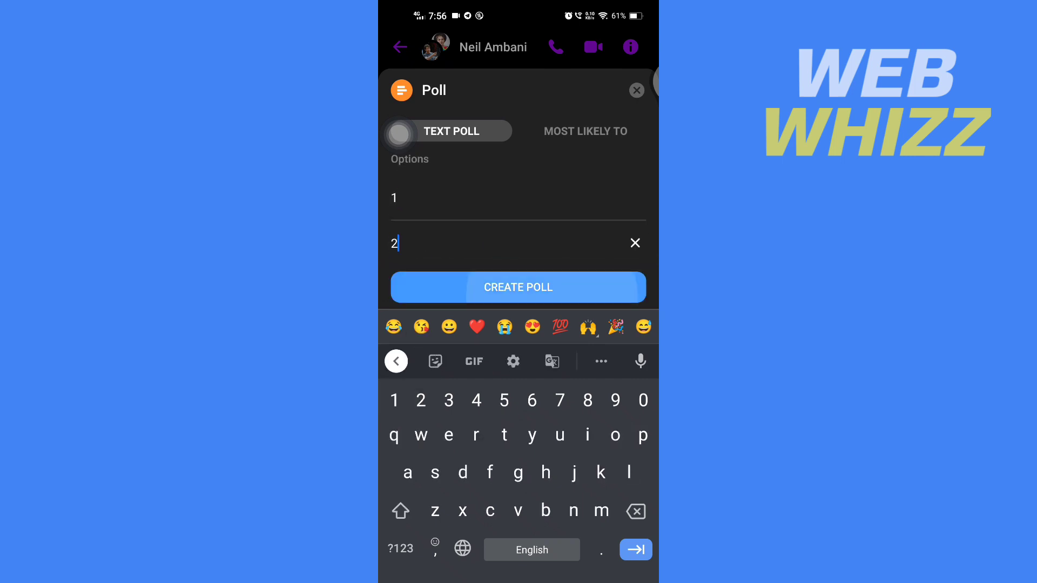
click(517, 288)
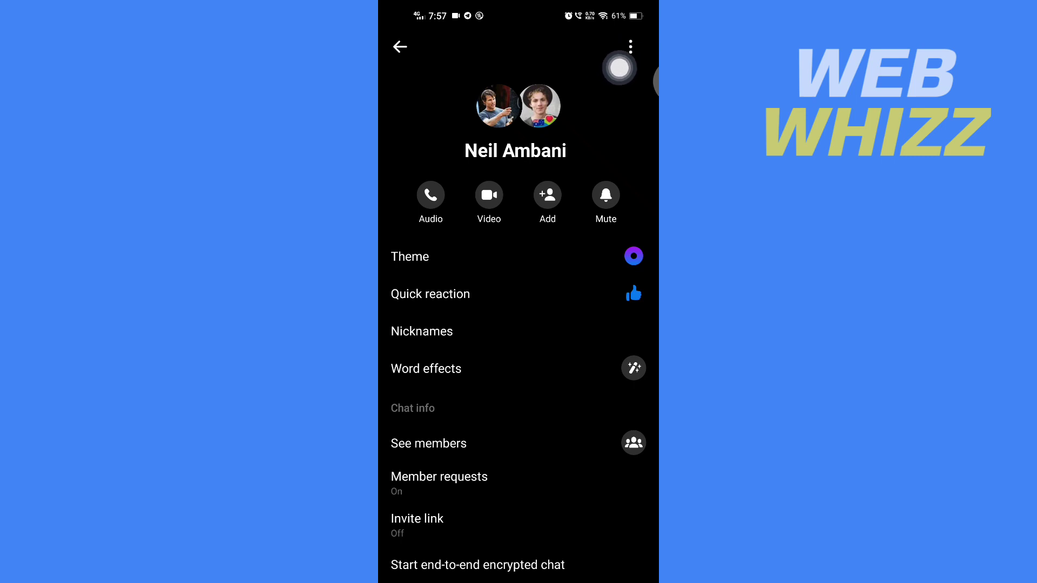
Delete the entire group conversation, returning to the Chats list
click(629, 47)
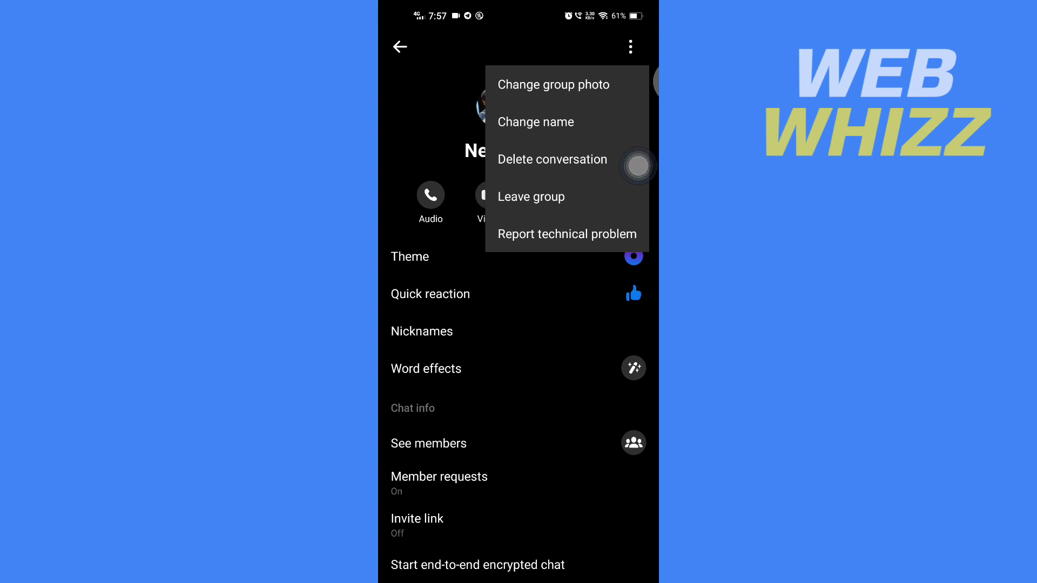
click(552, 159)
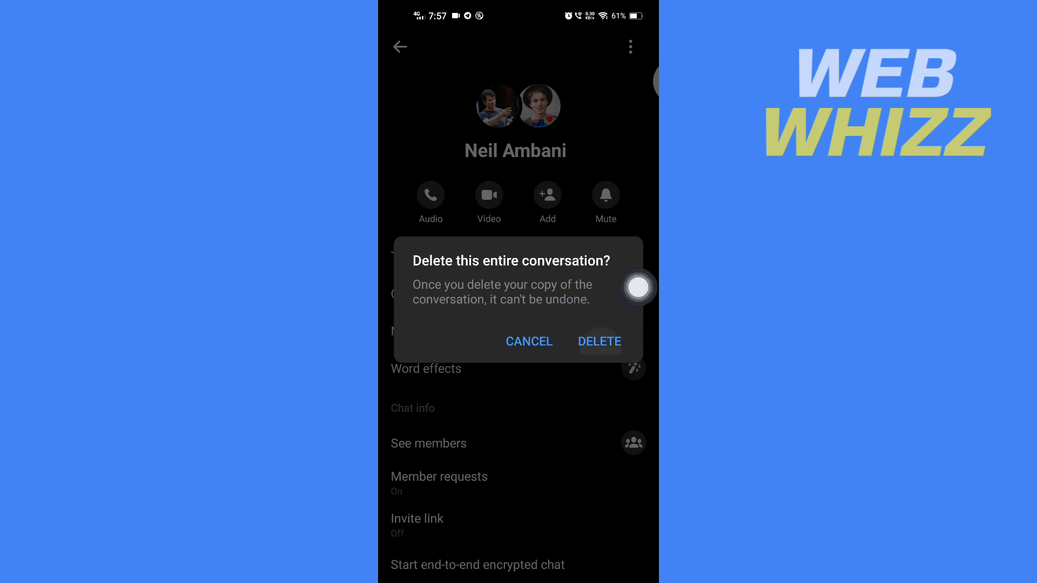
click(599, 343)
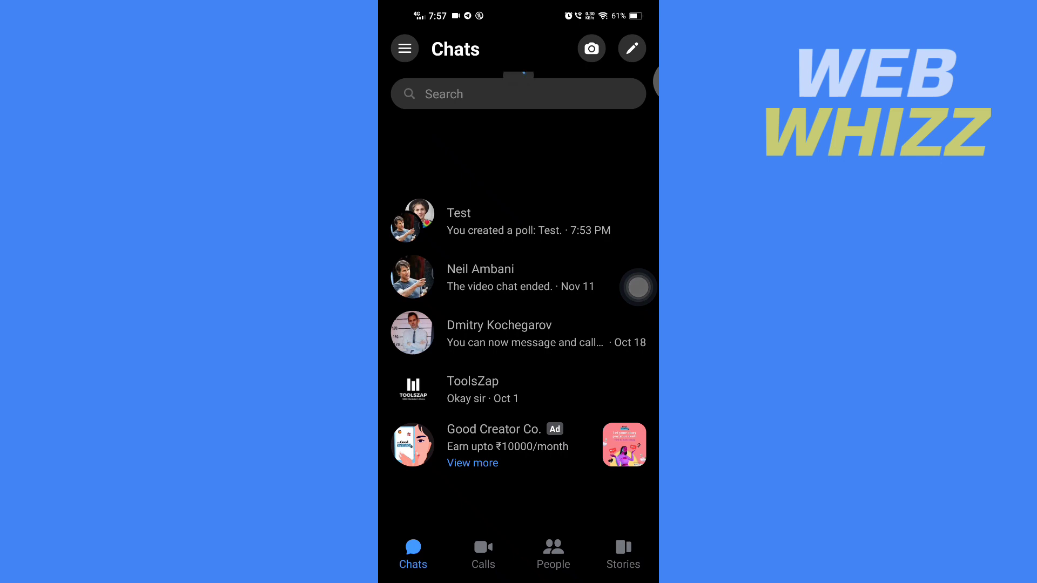